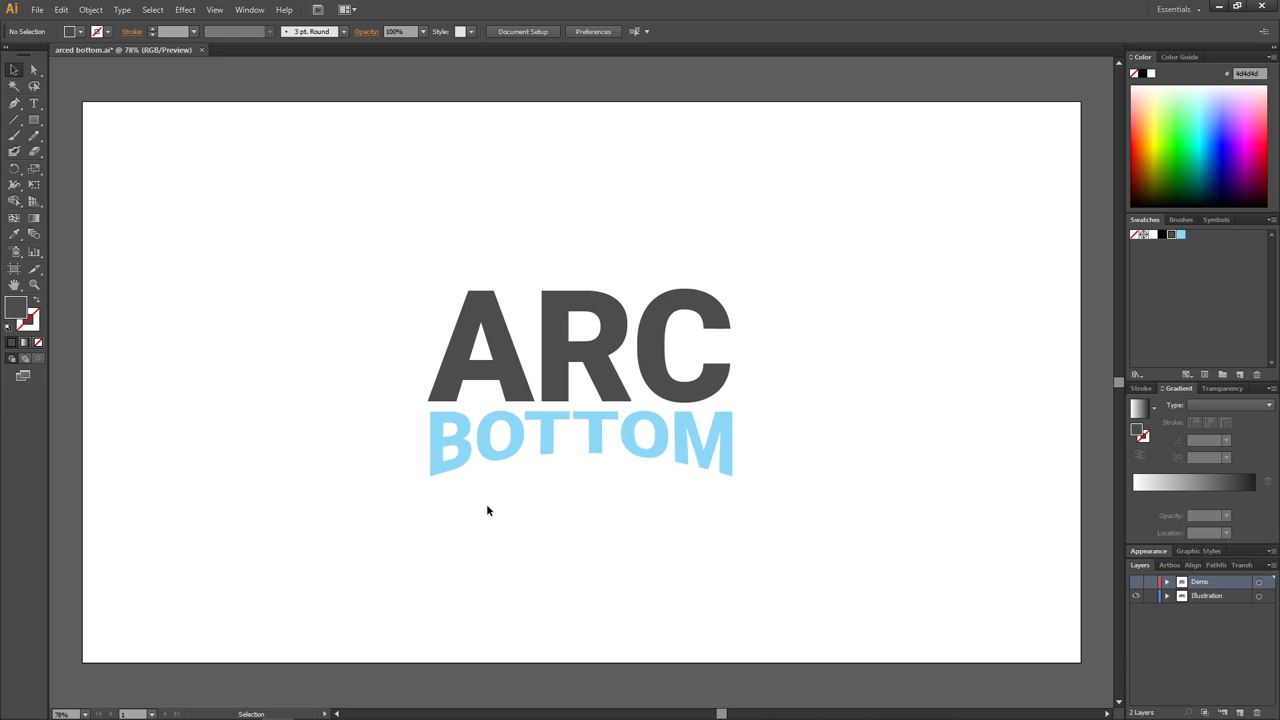
mouse_move(684, 492)
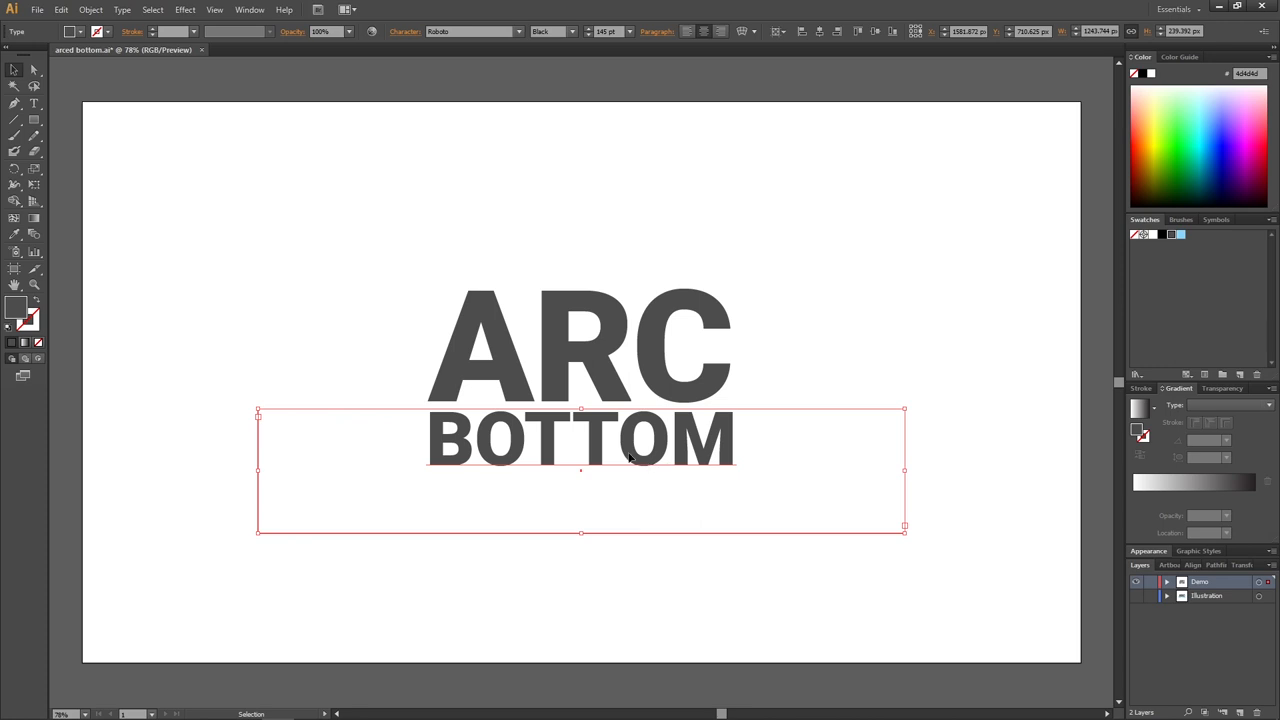
mouse_move(258, 110)
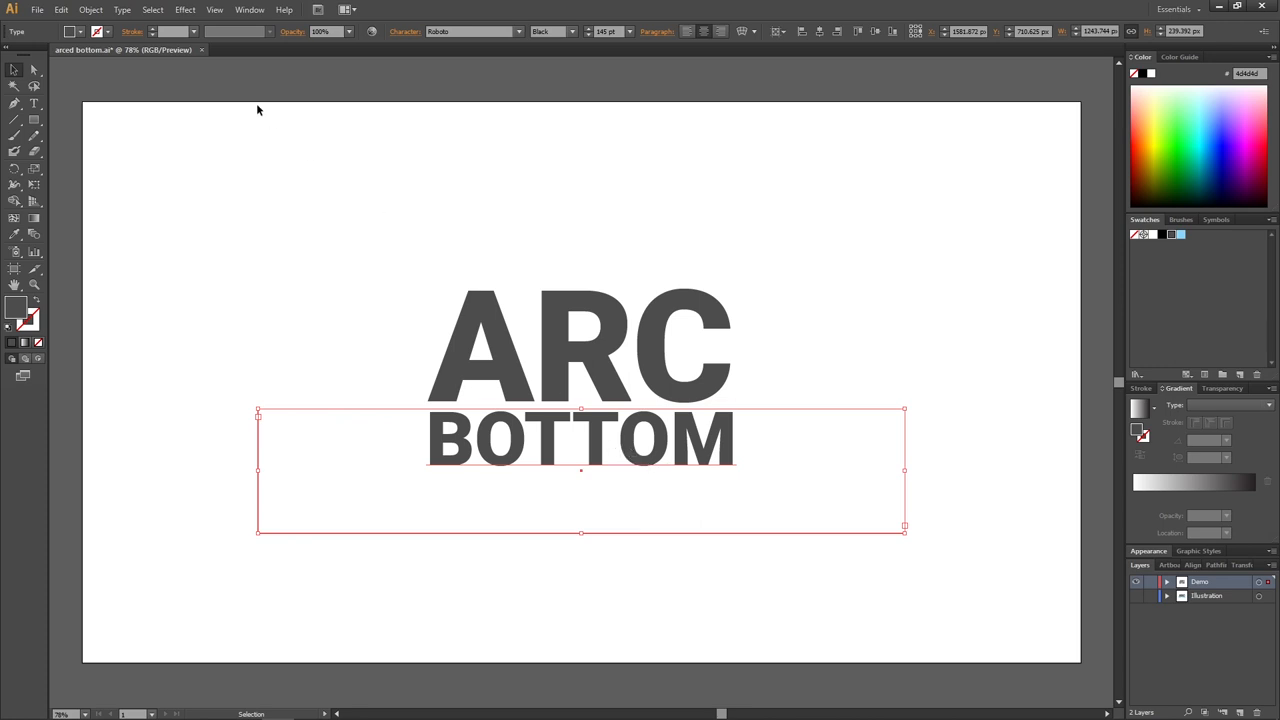
Bring up the Arc Lower warp options for the selected BOTTOM text
click(184, 8)
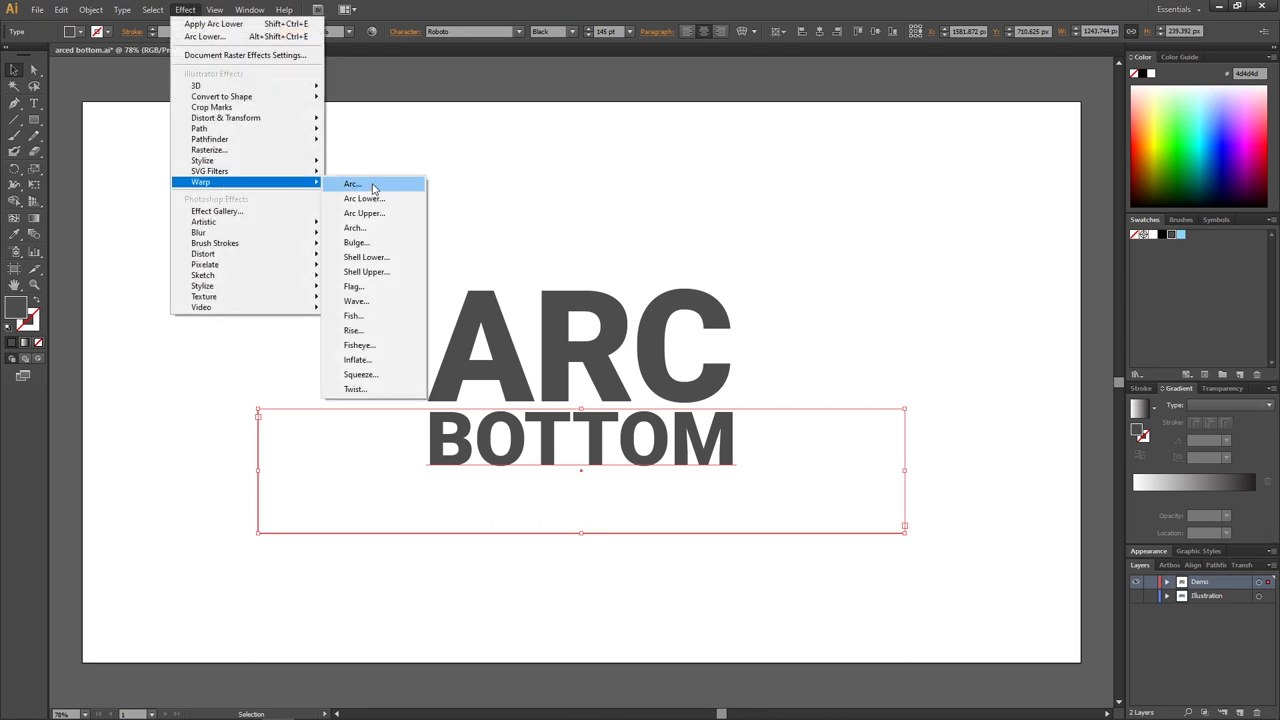
mouse_move(364, 198)
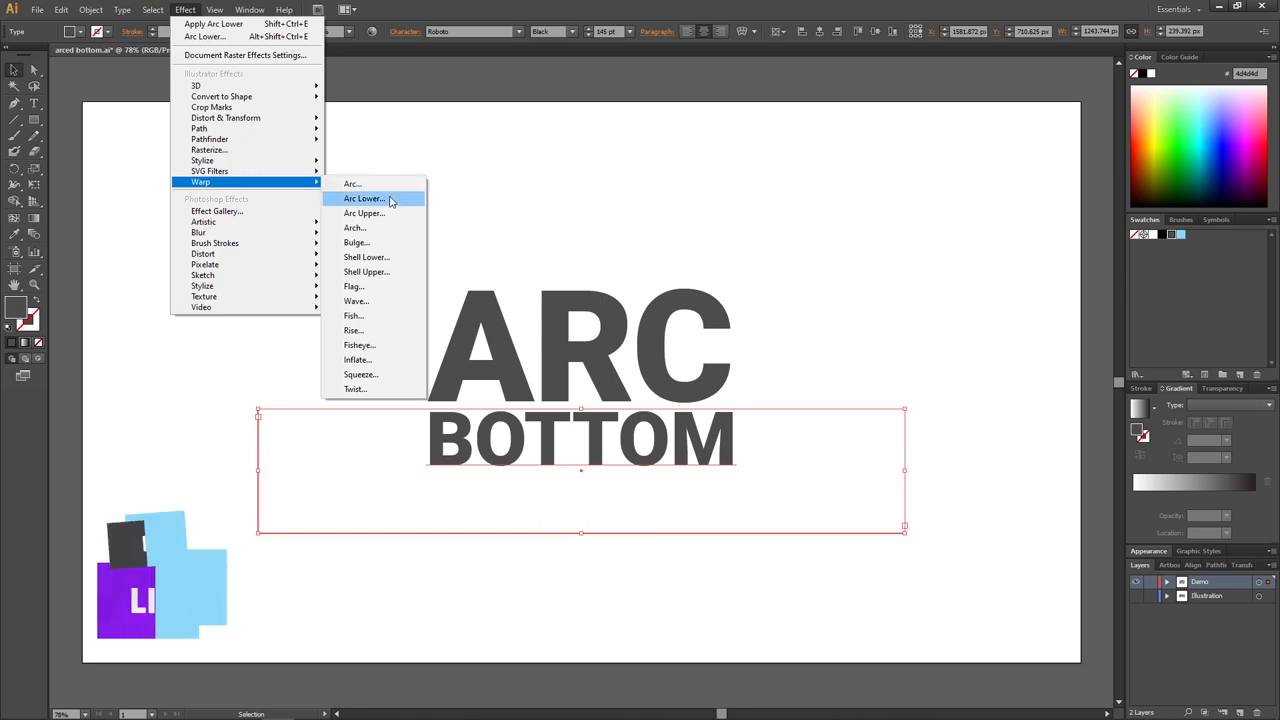
mouse_move(390, 212)
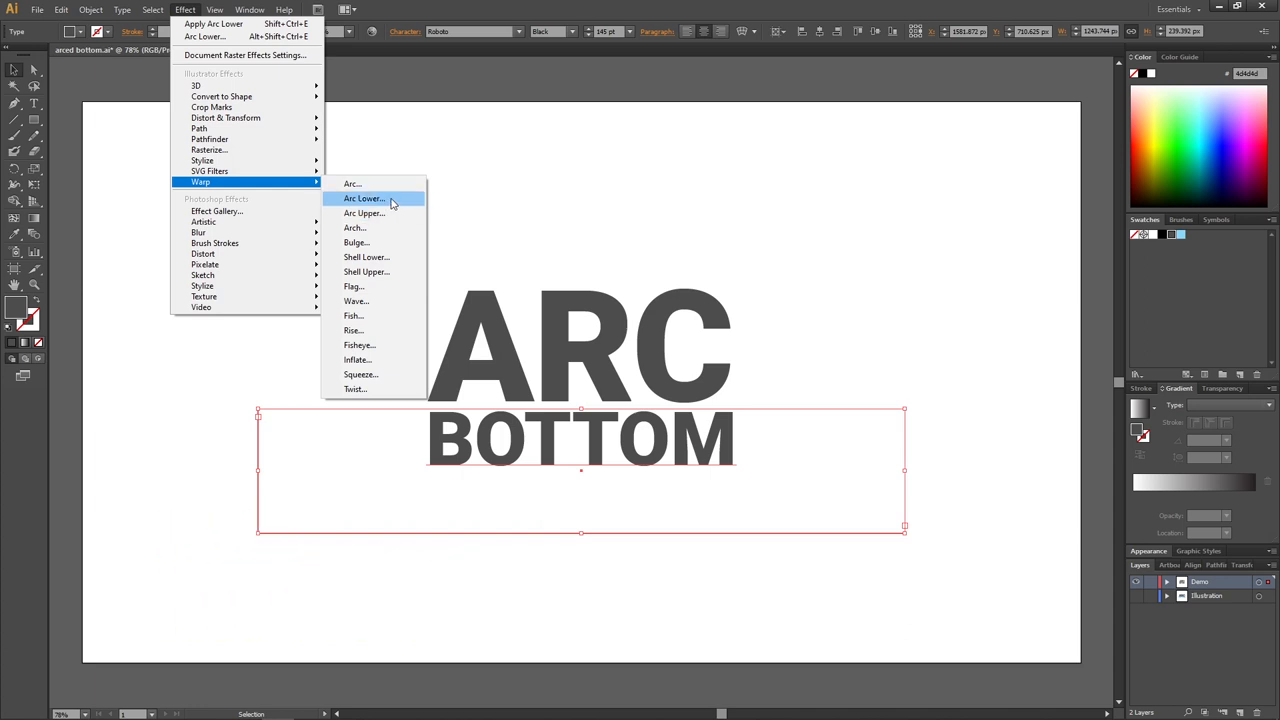
click(364, 198)
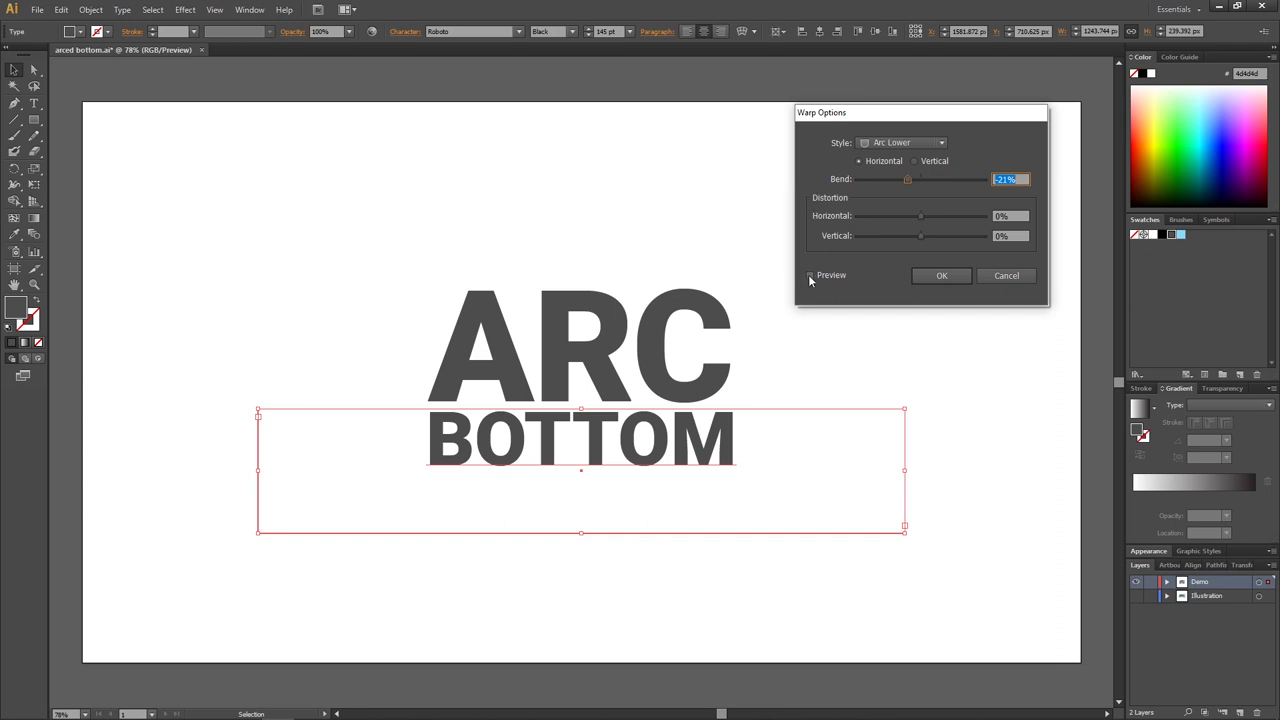
With Preview on, give the Arc Lower warp a negative Bend and apply it
click(810, 274)
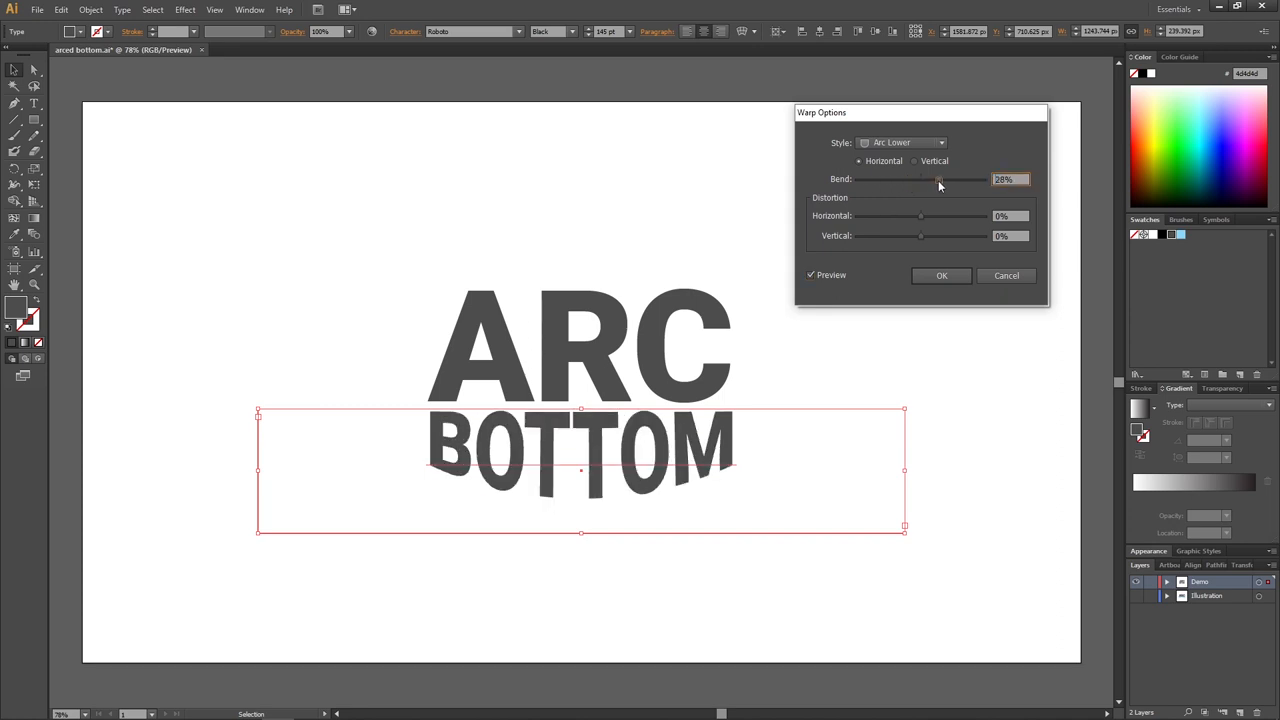
drag(936, 180, 908, 180)
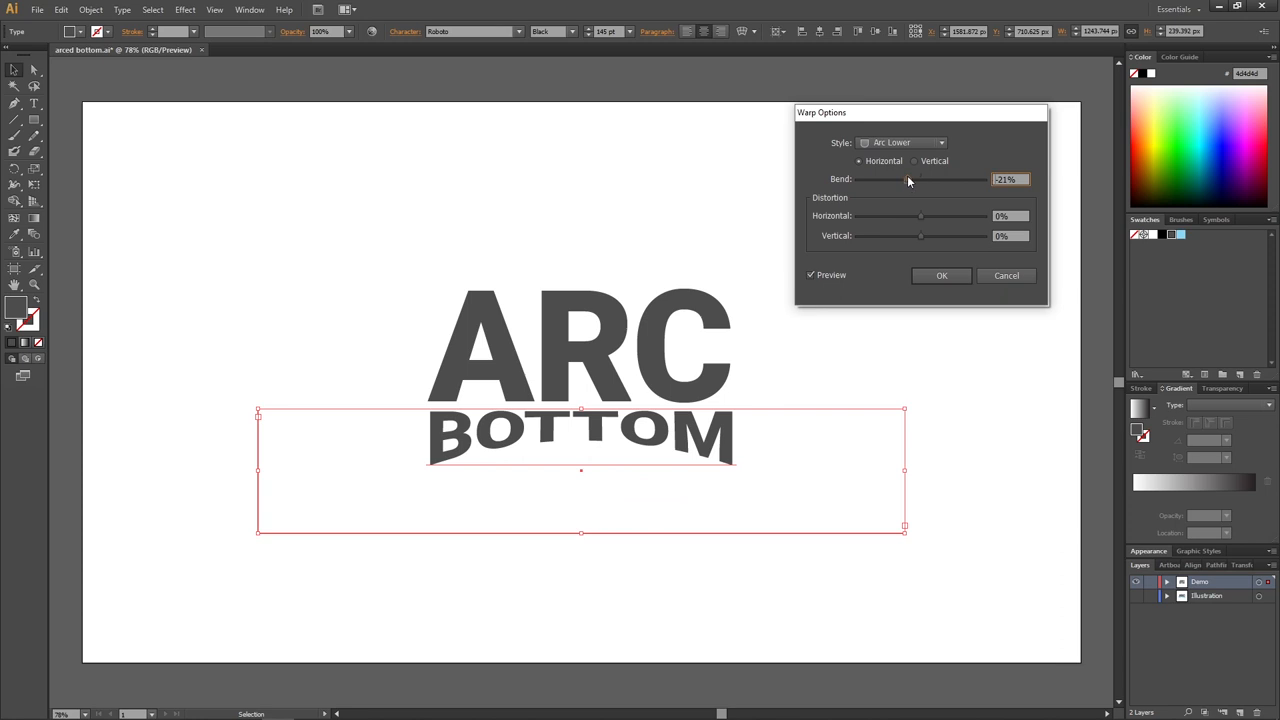
click(940, 276)
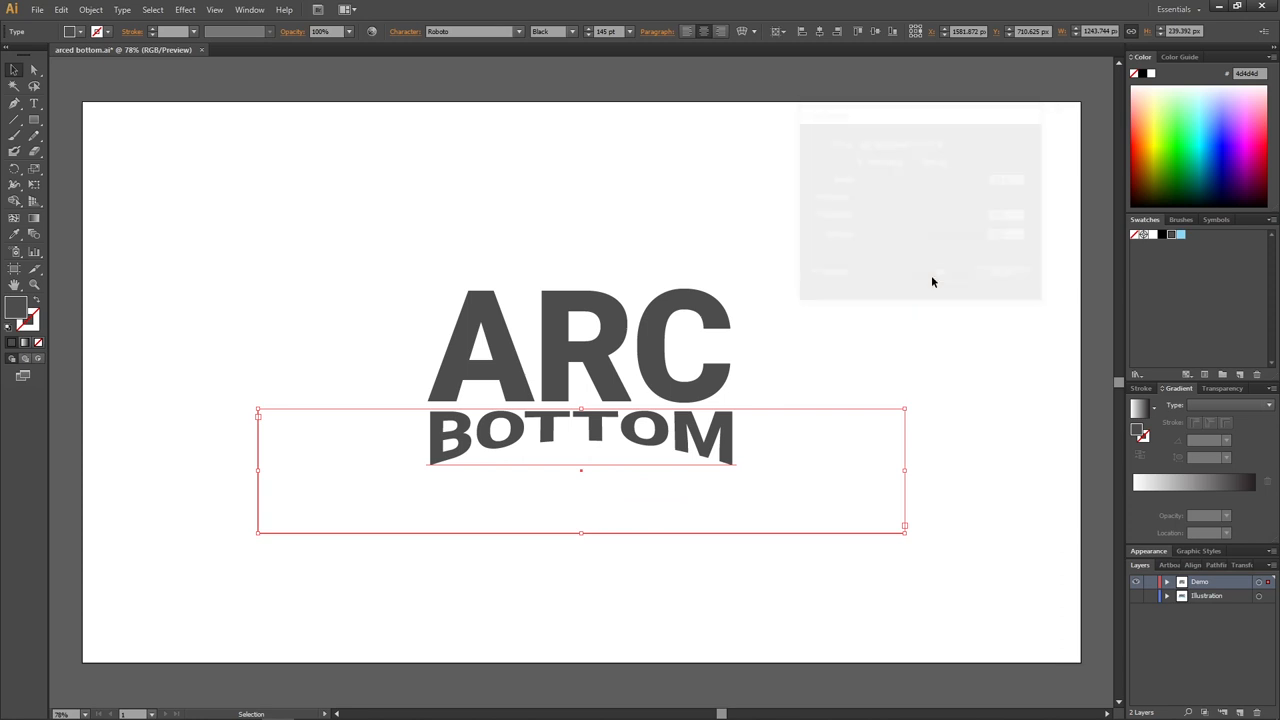
Expand the warped BOTTOM into outlines and stretch it taller beneath ARC
click(928, 282)
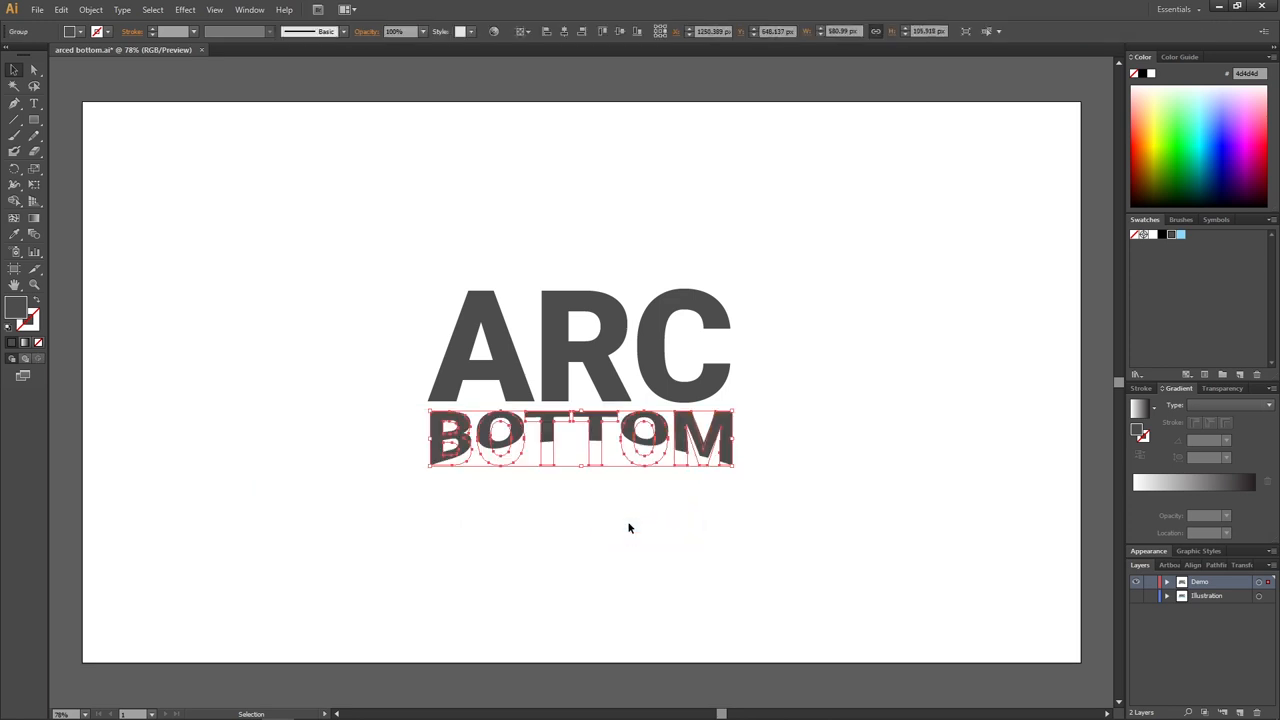
mouse_move(588, 486)
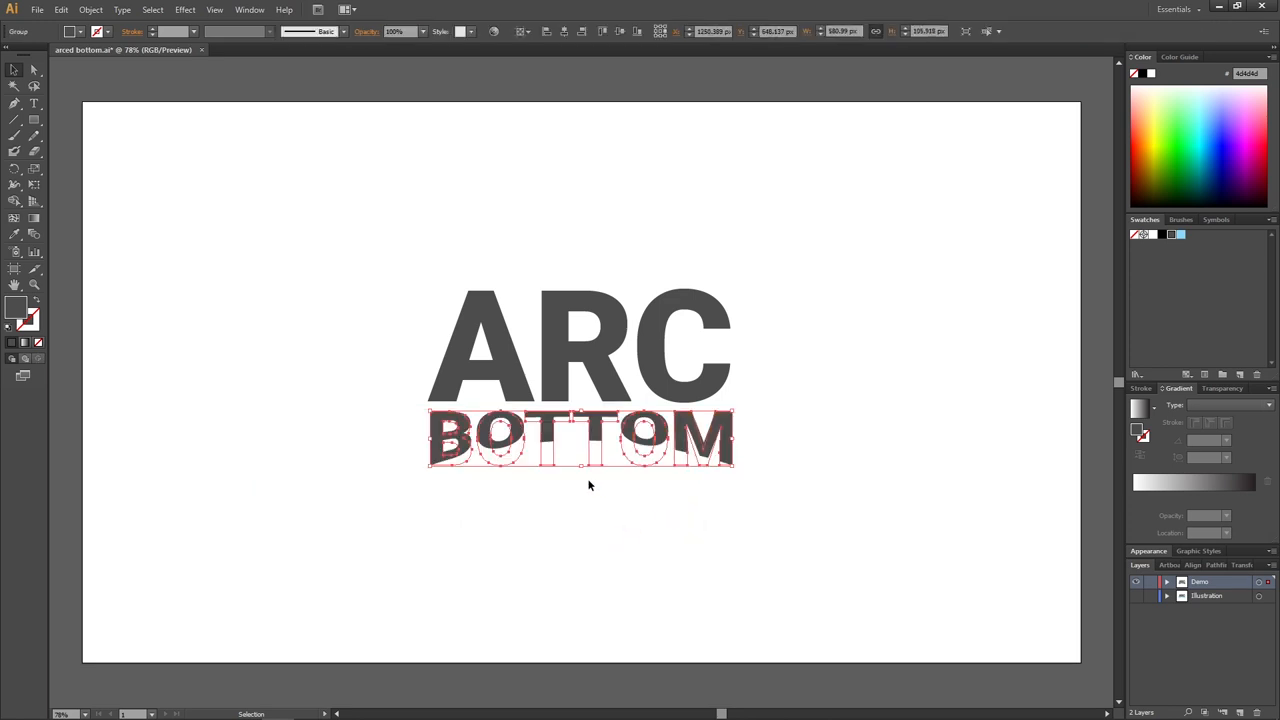
drag(580, 466, 580, 482)
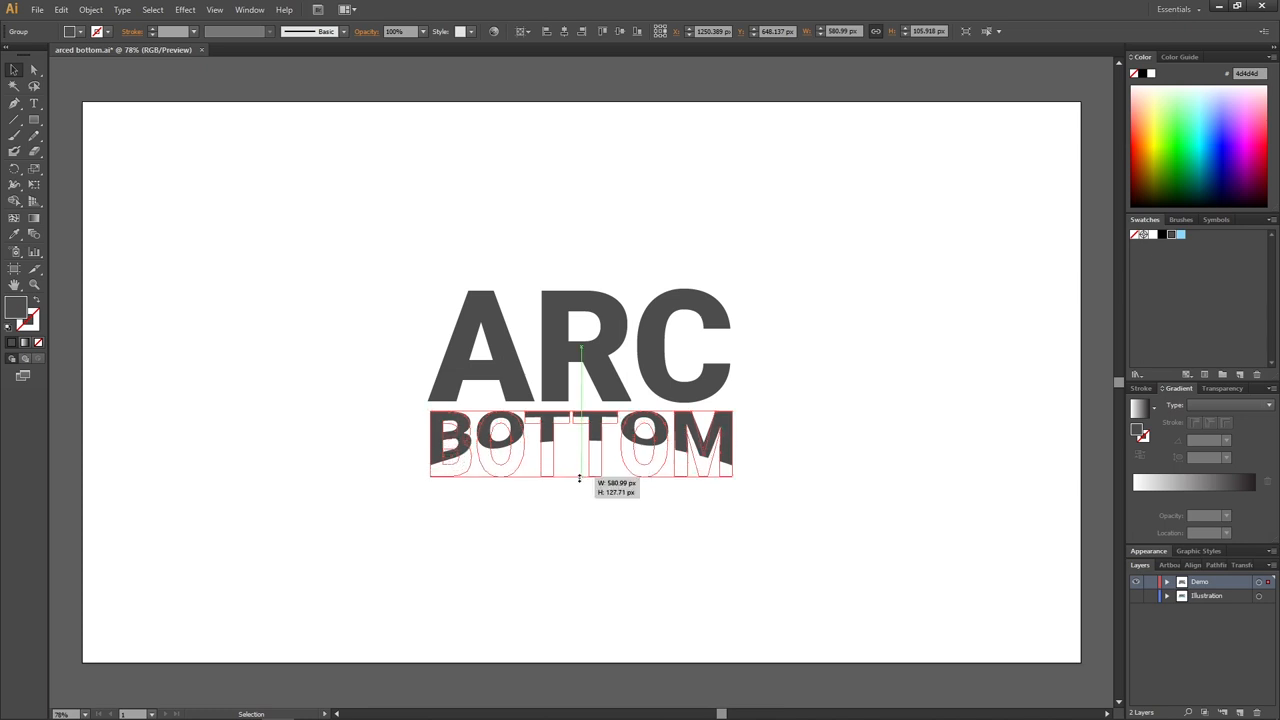